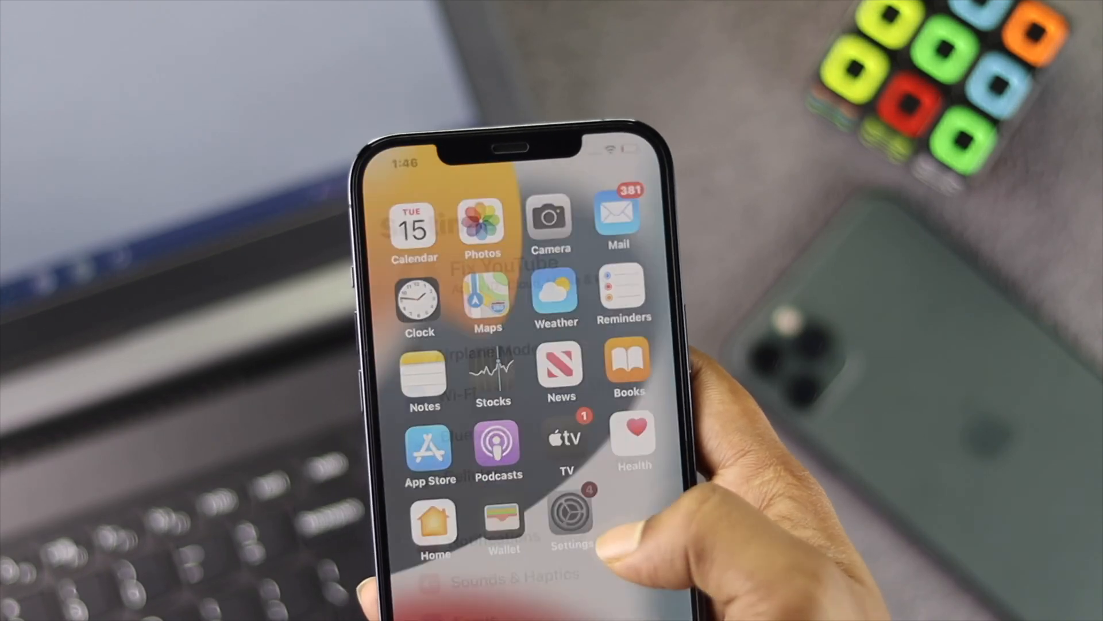
In iOS Settings under iCloud, toggle the Contacts sync switch off and back on
left_click(571, 514)
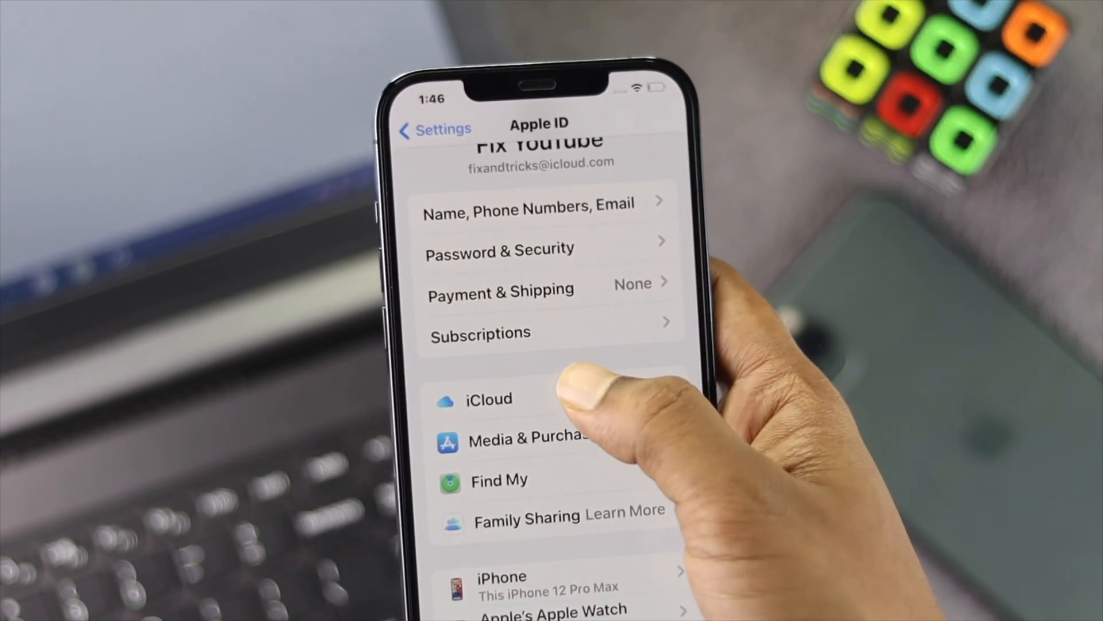
left_click(488, 399)
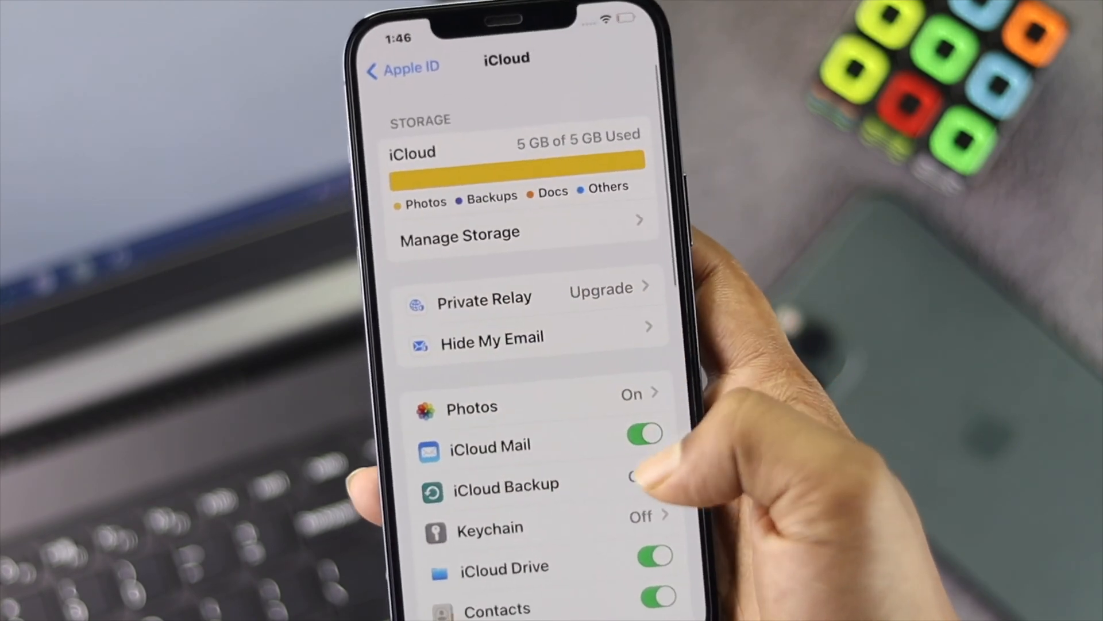
scroll("up", 3)
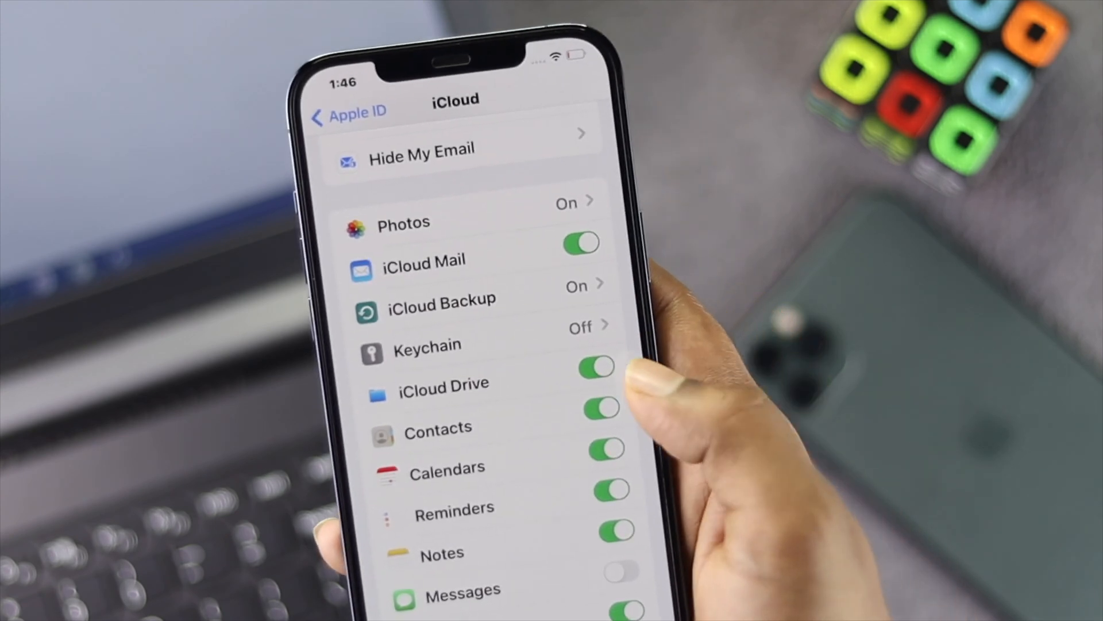
left_click(601, 398)
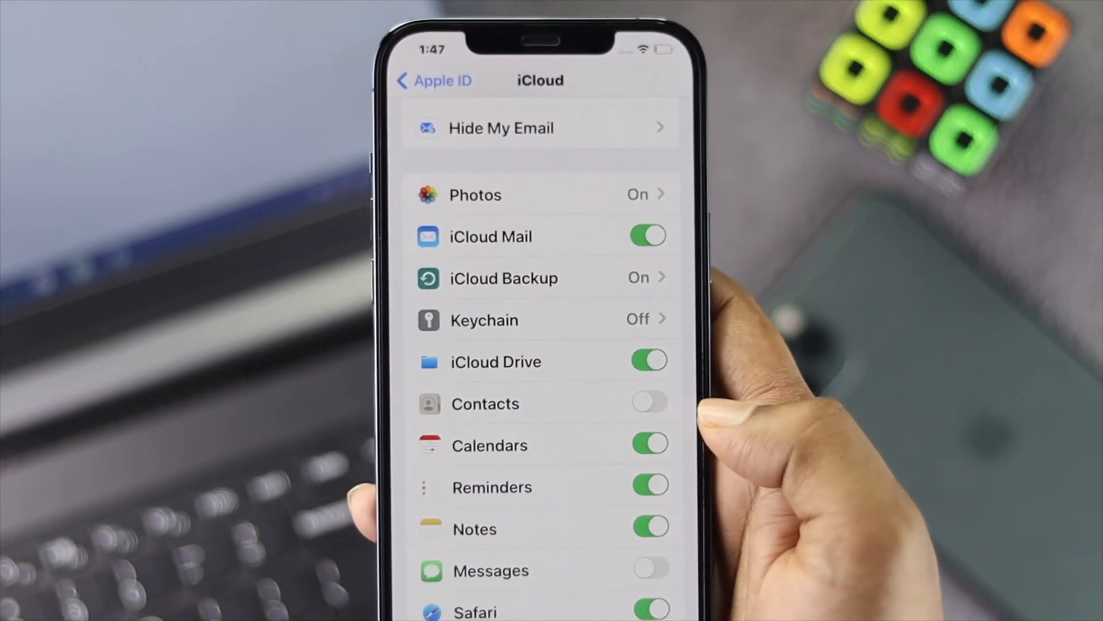
left_click(647, 403)
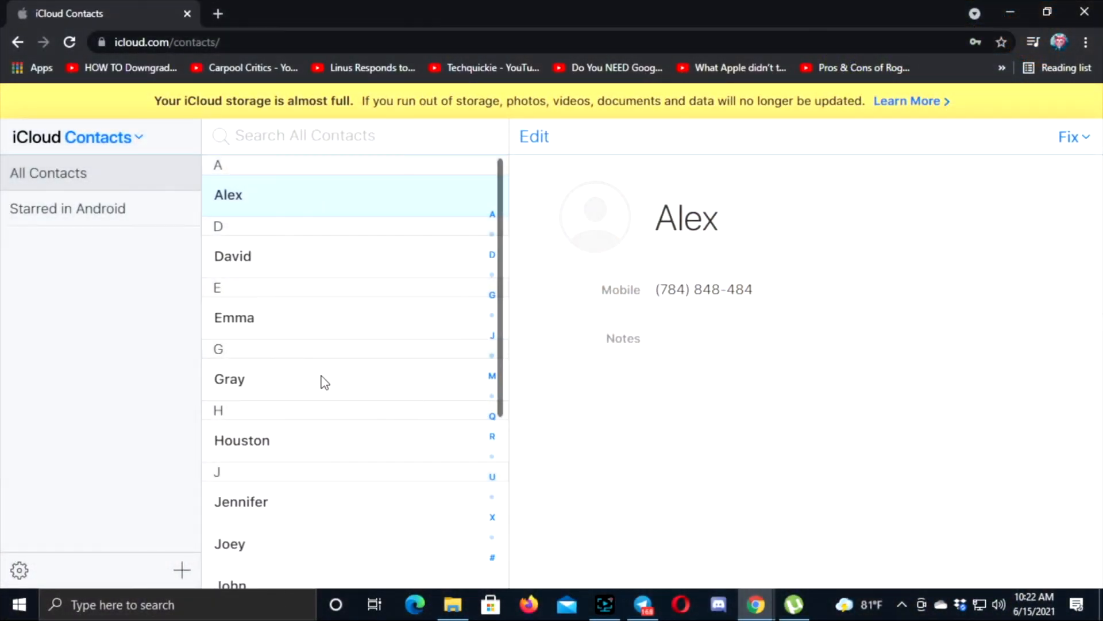
mouse_move(366, 377)
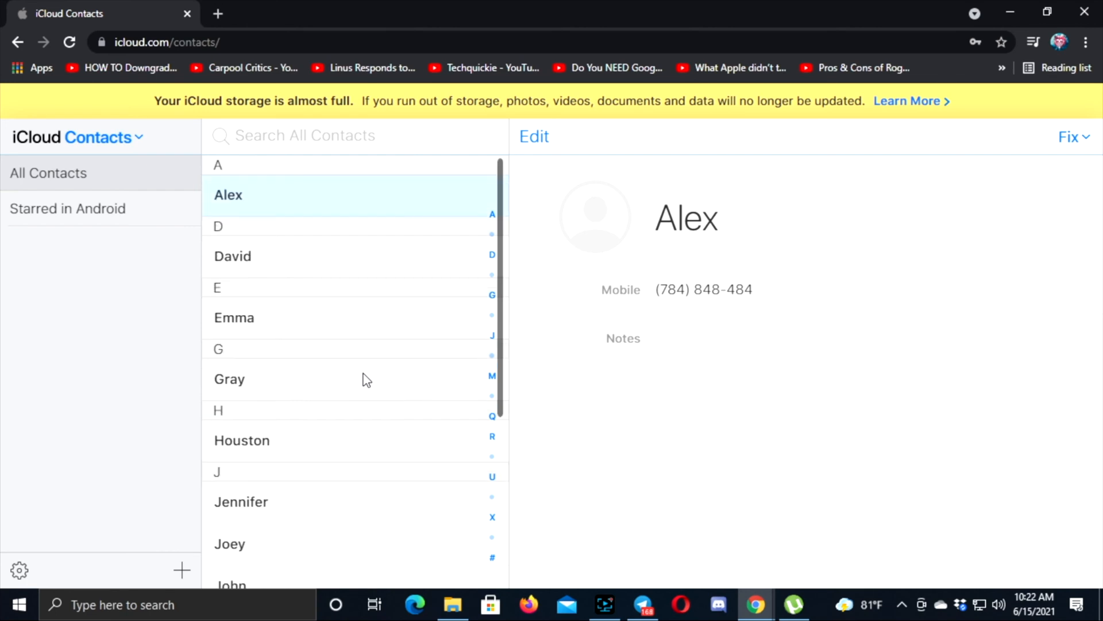
Focus the iCloud contact list to select all 12 contacts
left_click(327, 135)
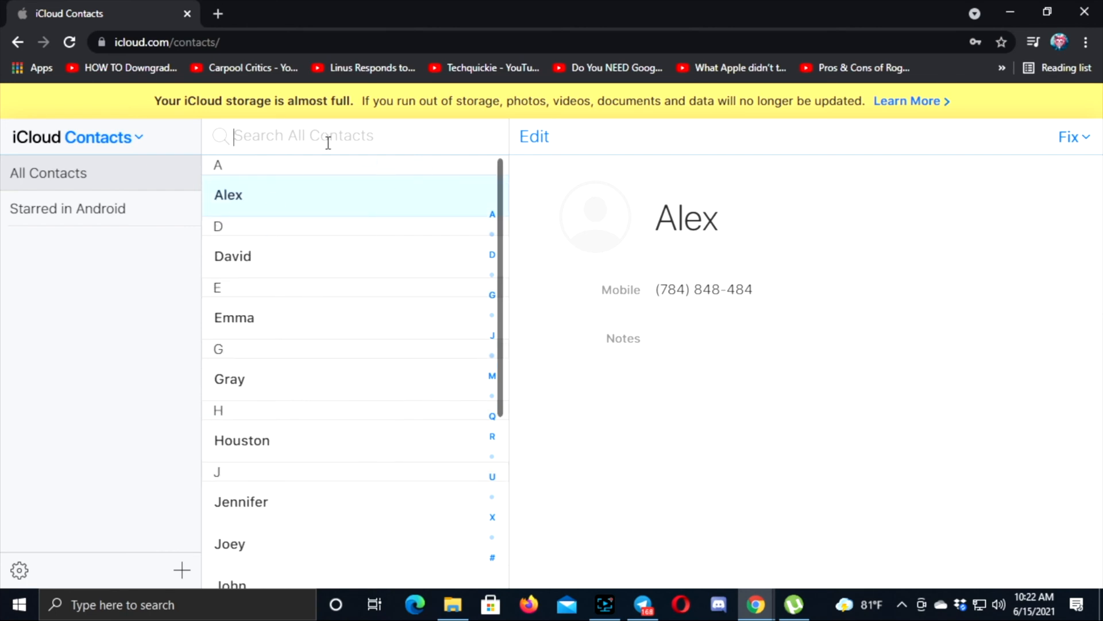
mouse_move(449, 432)
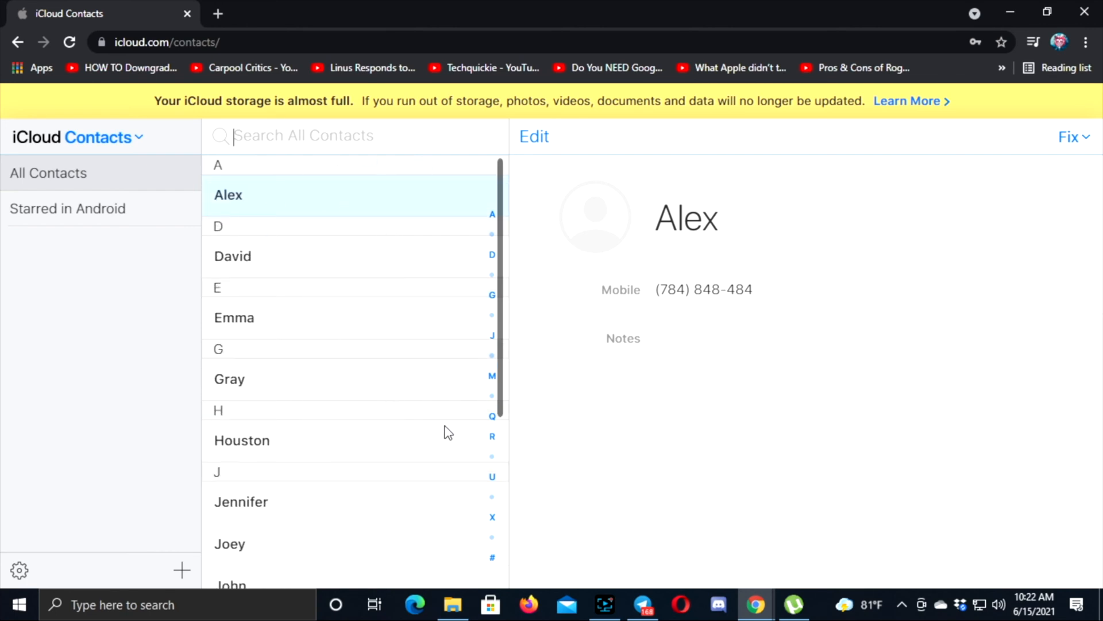
mouse_move(352, 395)
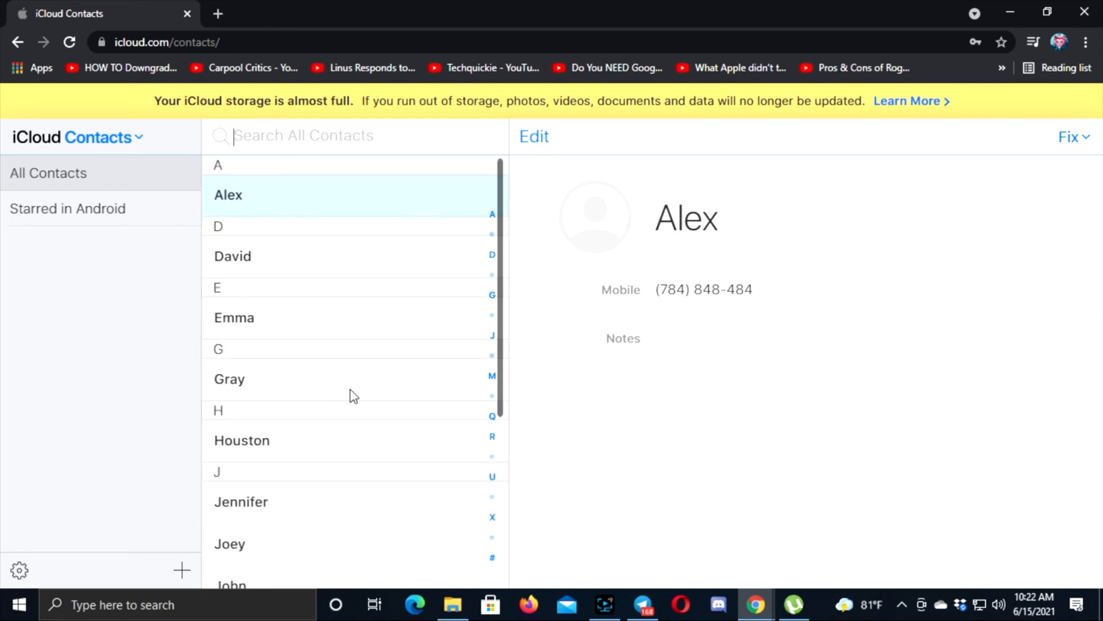
left_click(232, 255)
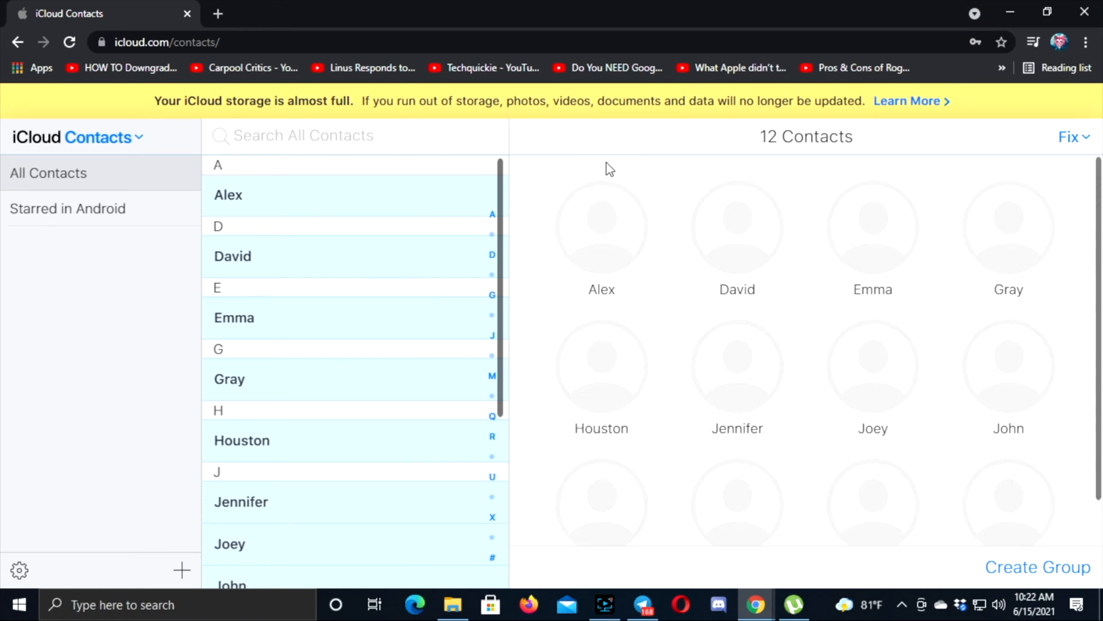
mouse_move(719, 408)
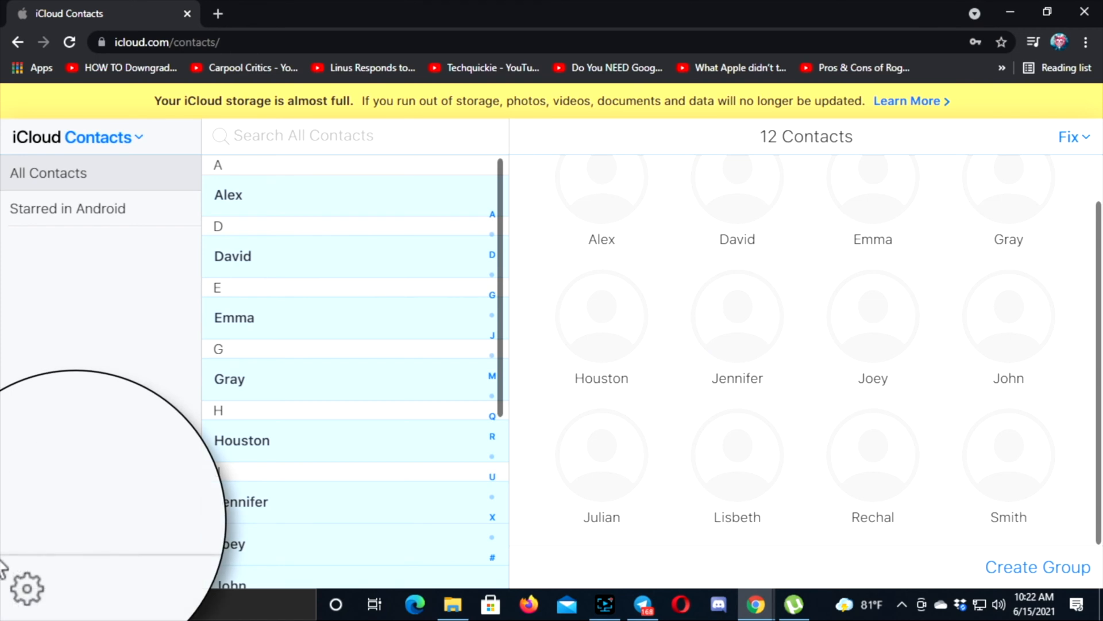
mouse_move(28, 596)
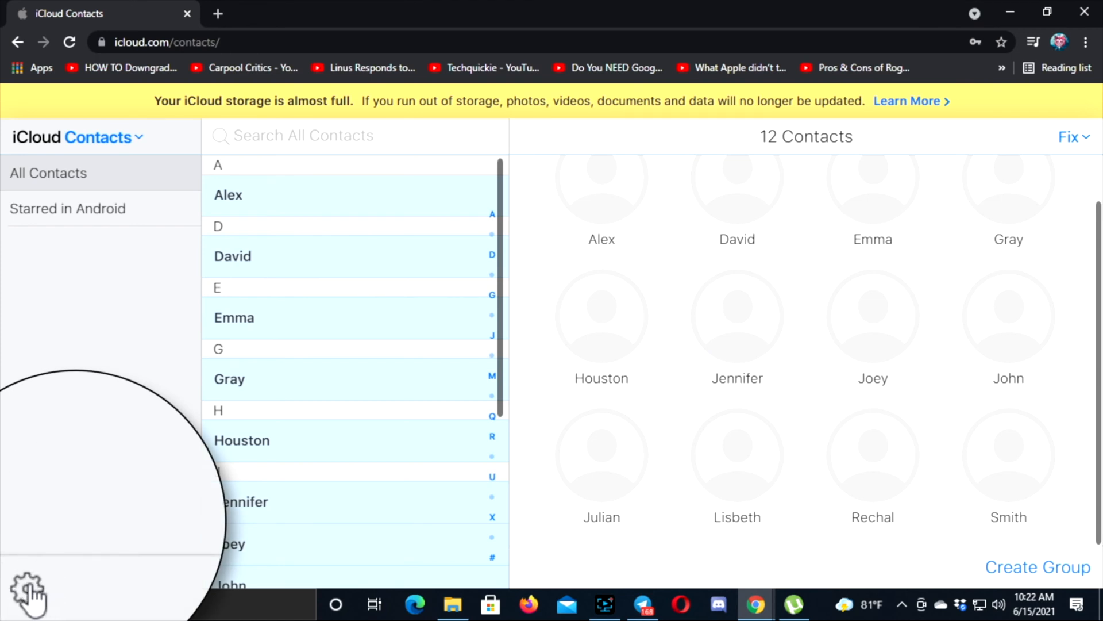
Export the selected contacts as a vCard from the gear menu and grab the download
left_click(27, 588)
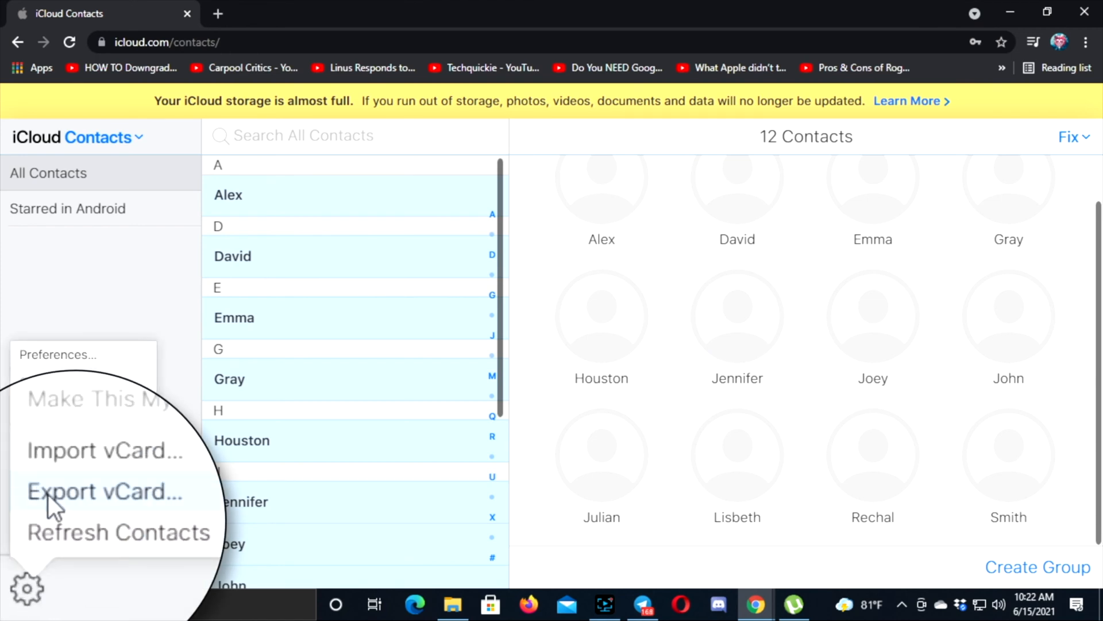
mouse_move(125, 493)
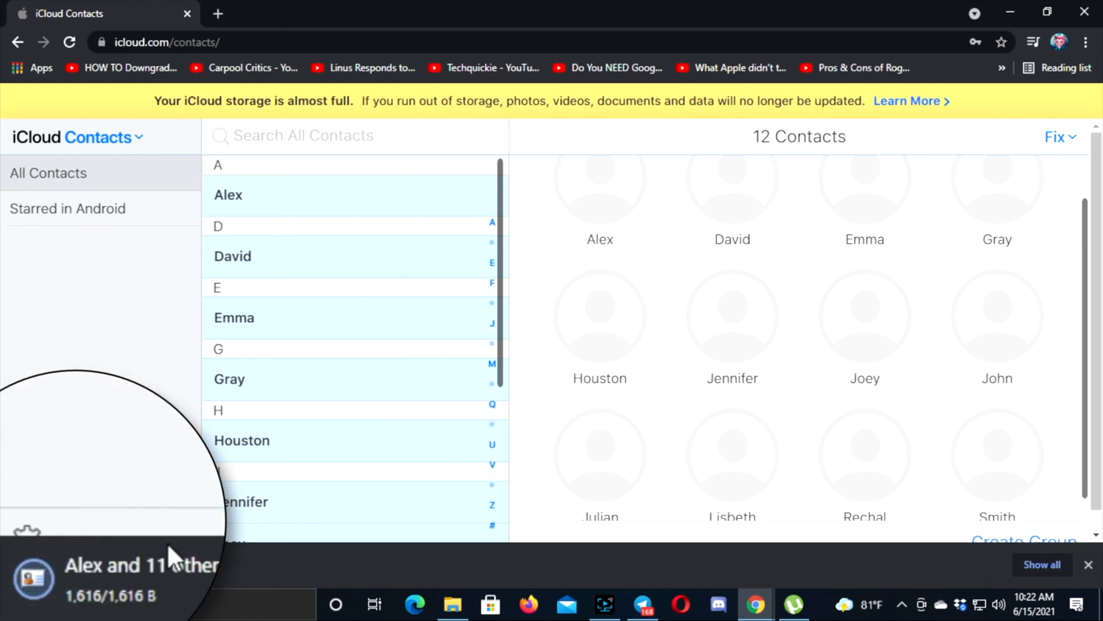
mouse_move(66, 570)
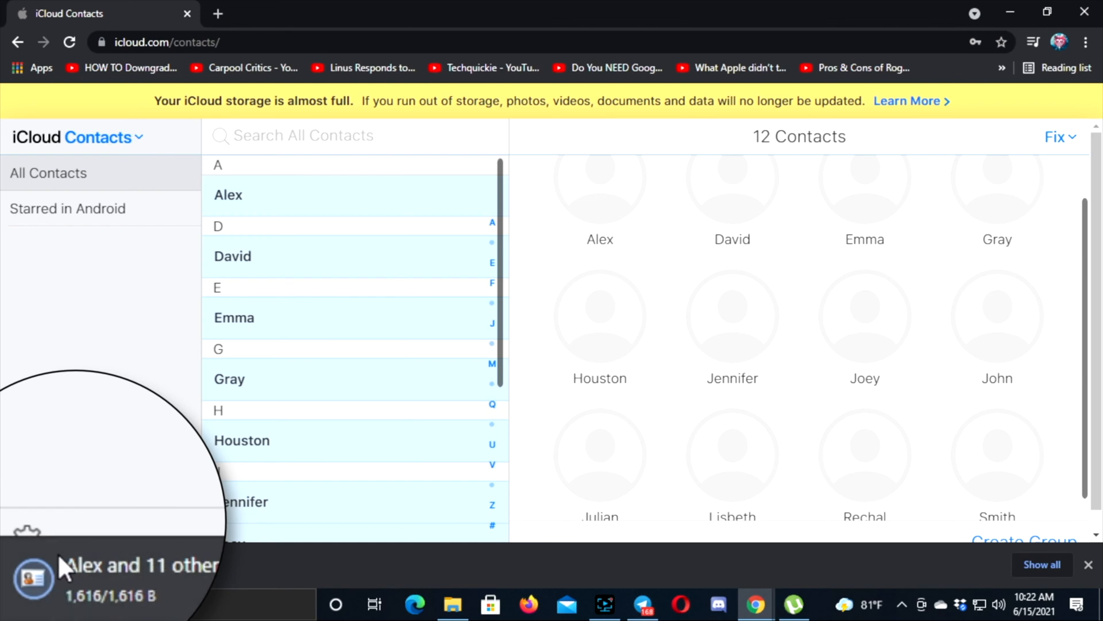
mouse_move(130, 577)
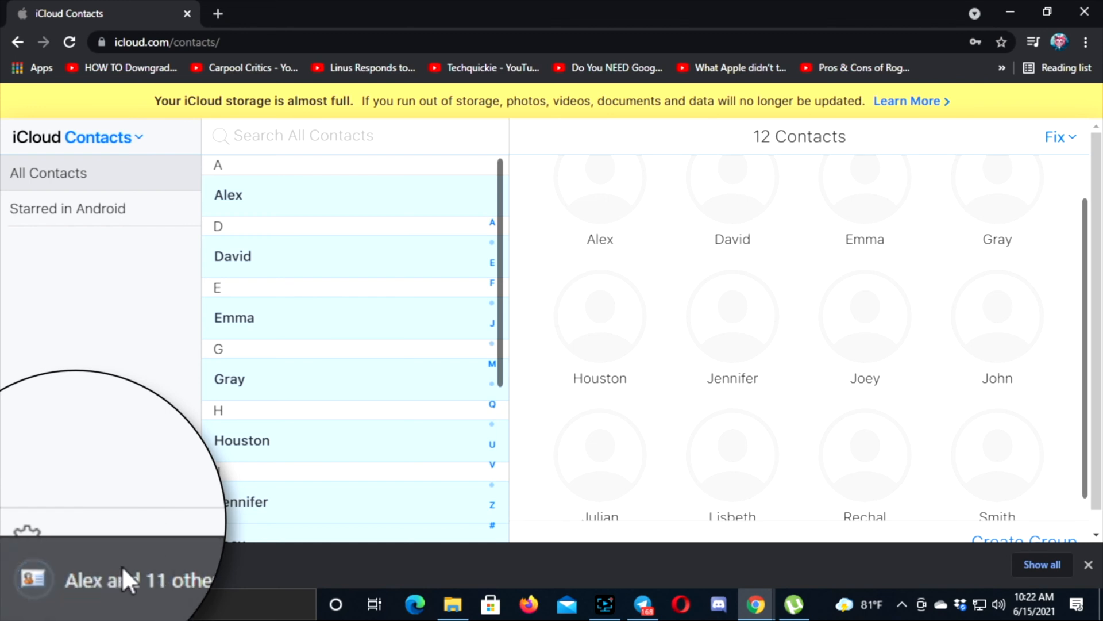
left_click(1048, 13)
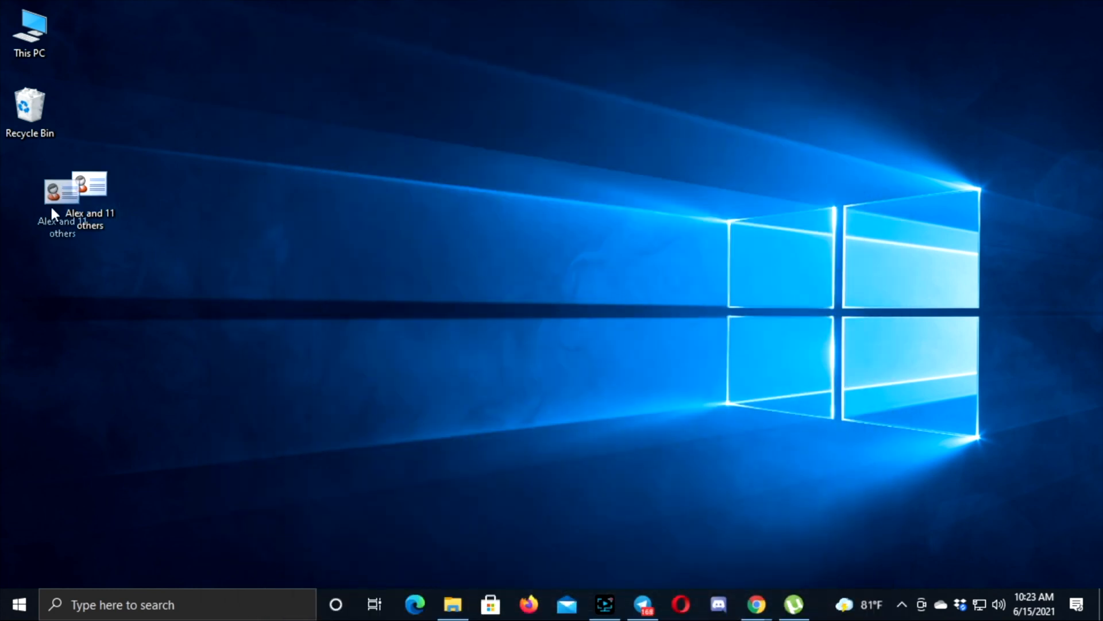
Drag the 'Alex and 11 others' vCard file onto the Windows desktop
left_click_drag(77, 197, 29, 197)
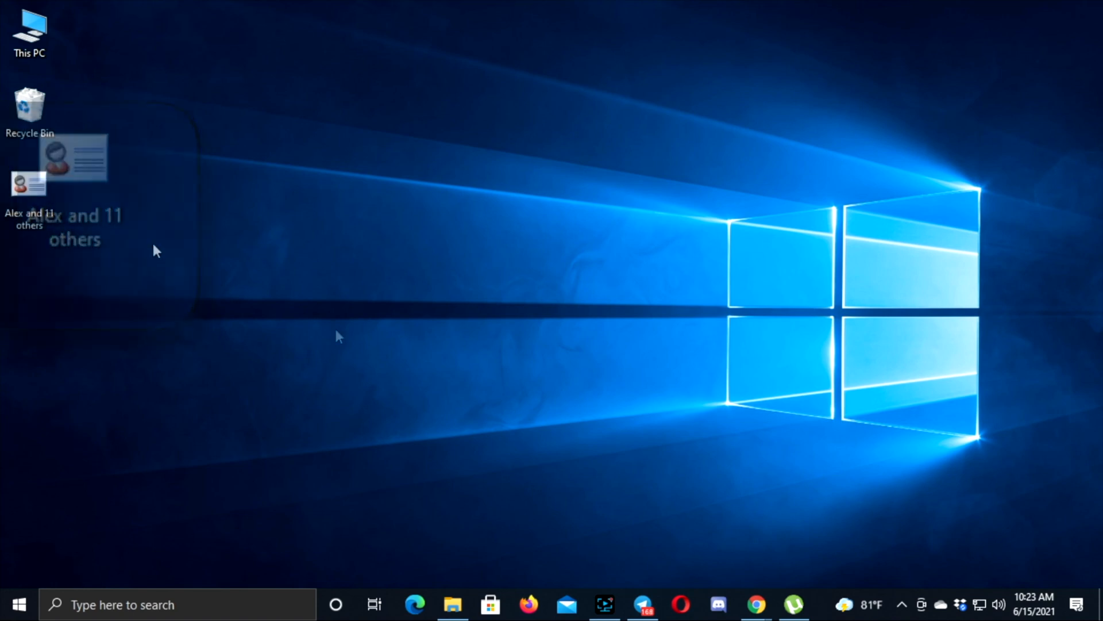
left_click(755, 605)
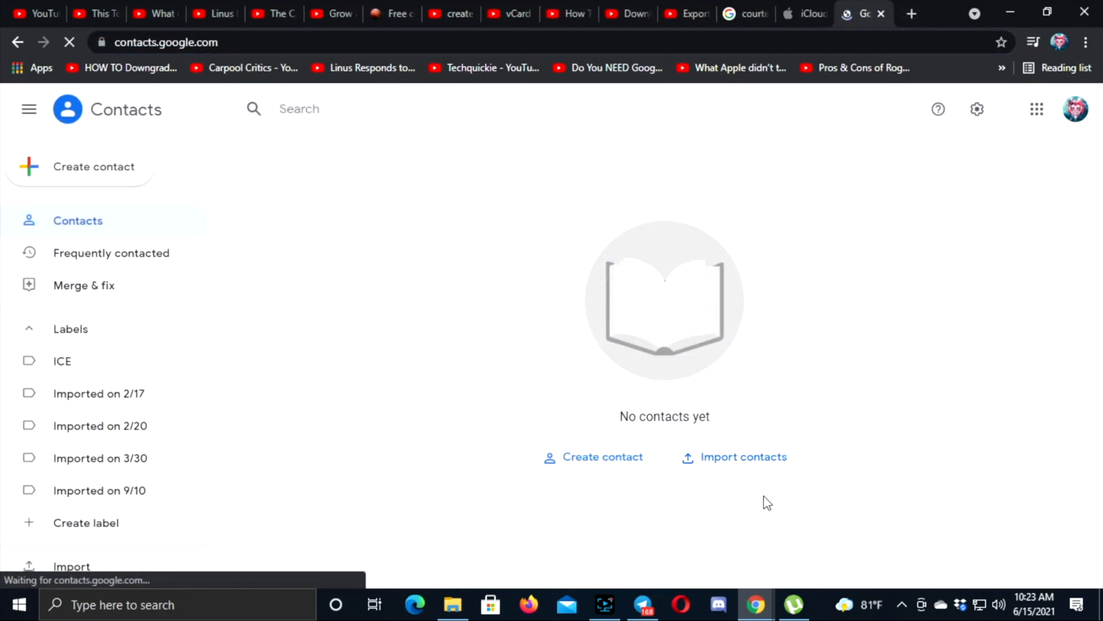
Import 'Alex and 11 others.vcf' from the desktop into Google Contacts
left_click(742, 457)
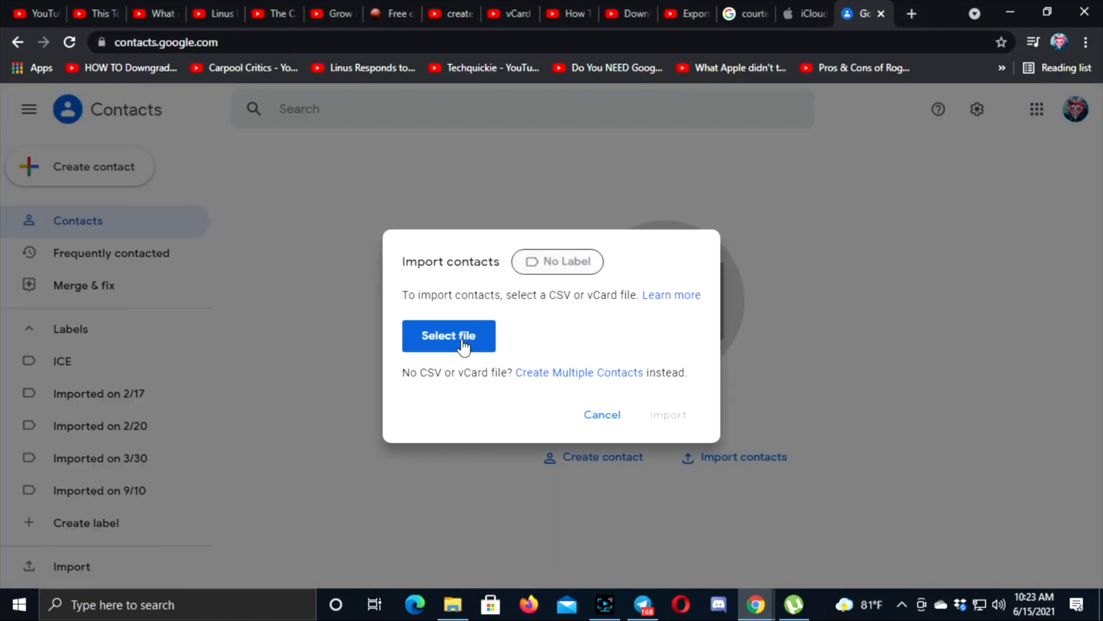
left_click(448, 336)
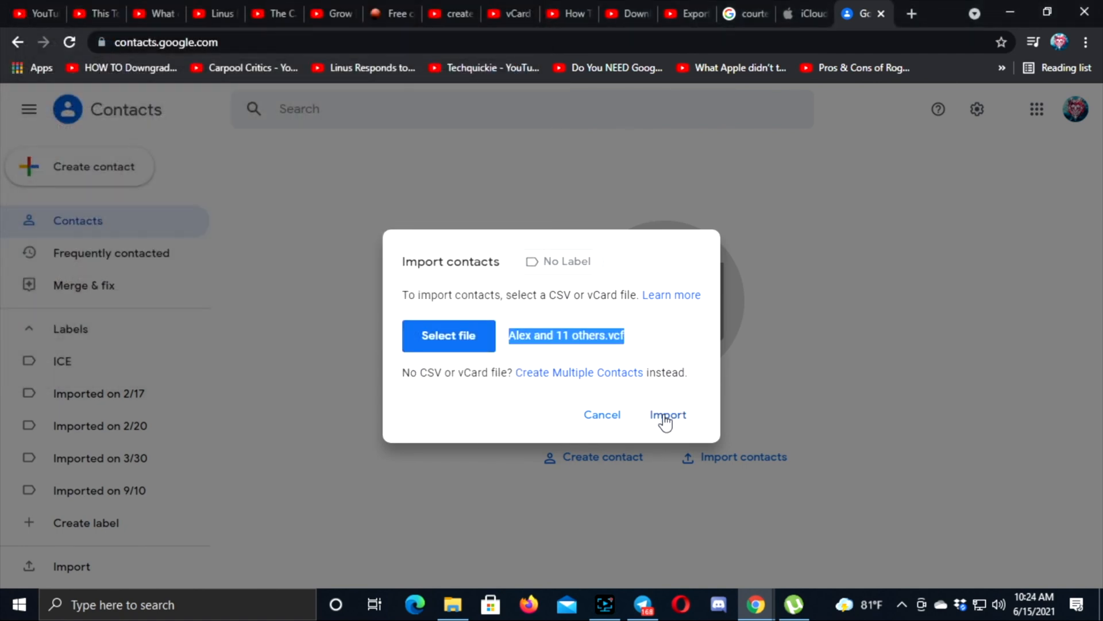
left_click(667, 415)
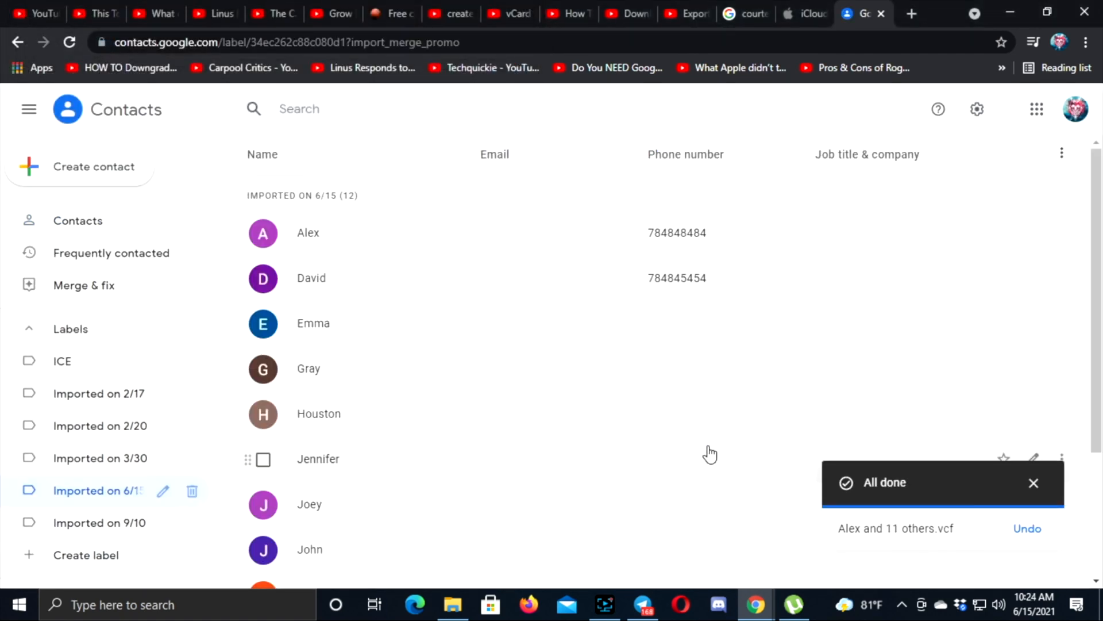
mouse_move(271, 355)
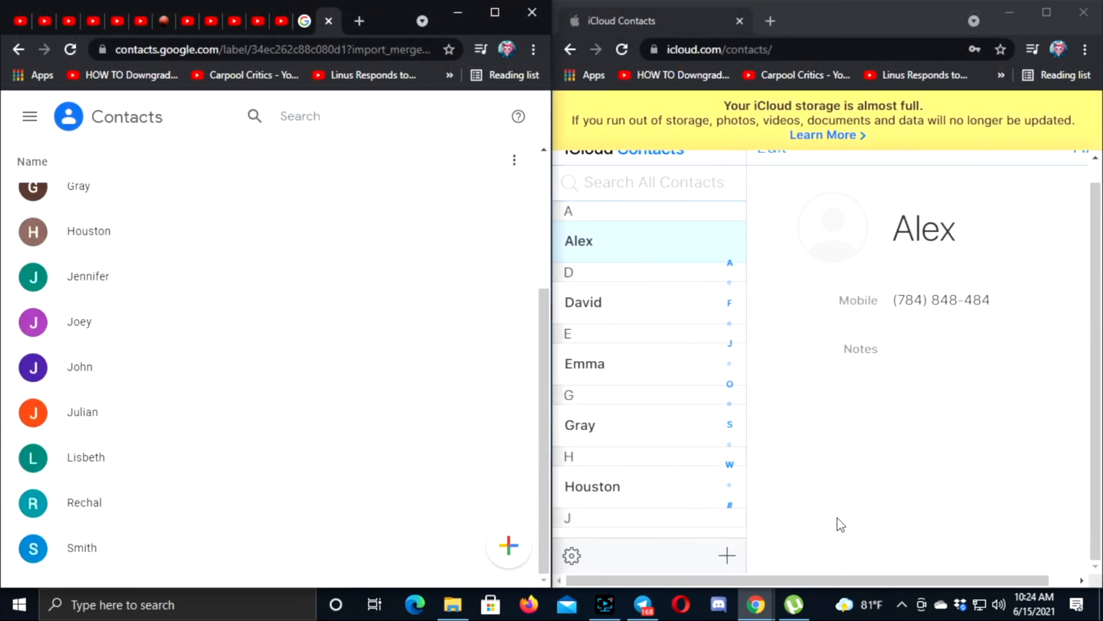
Scroll the Google Contacts list to compare it with the iCloud contacts
scroll("up", 3)
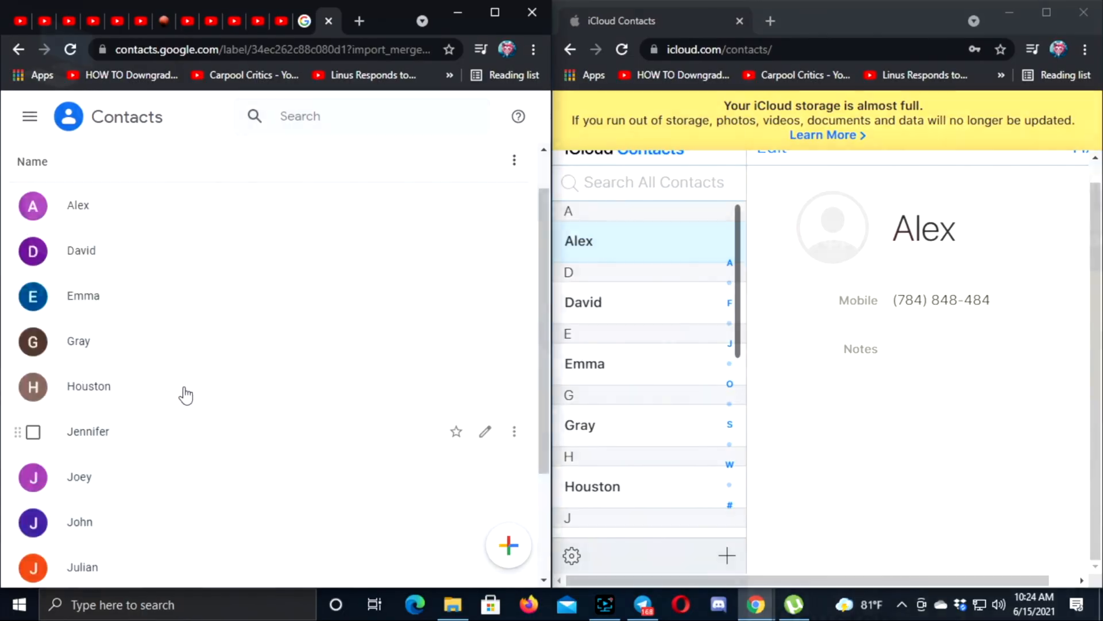